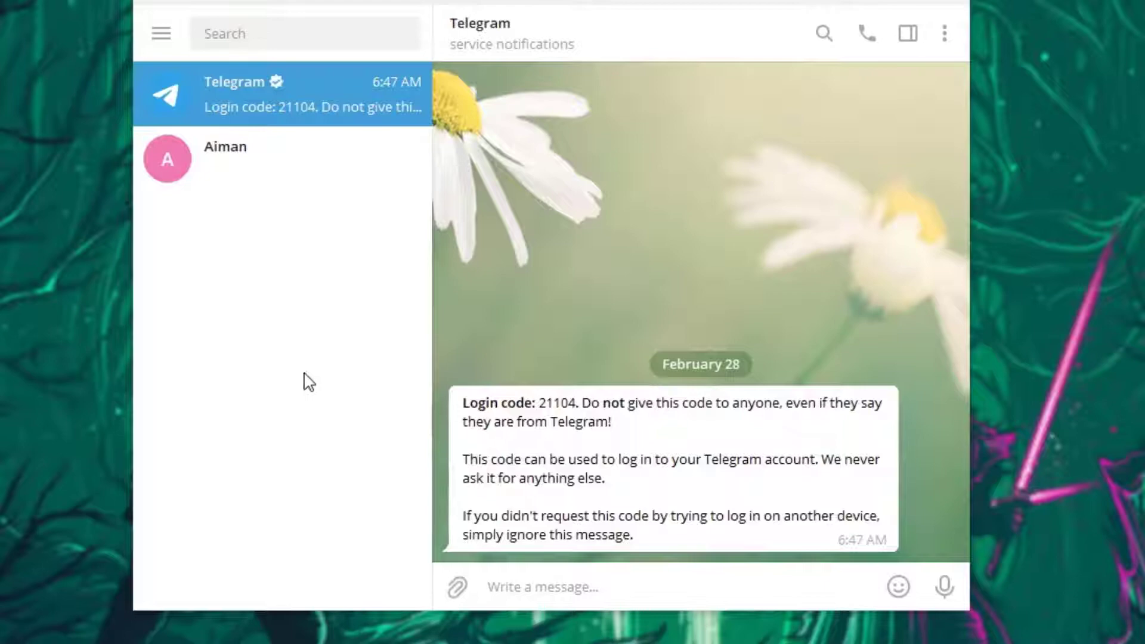
mouse_move(229, 57)
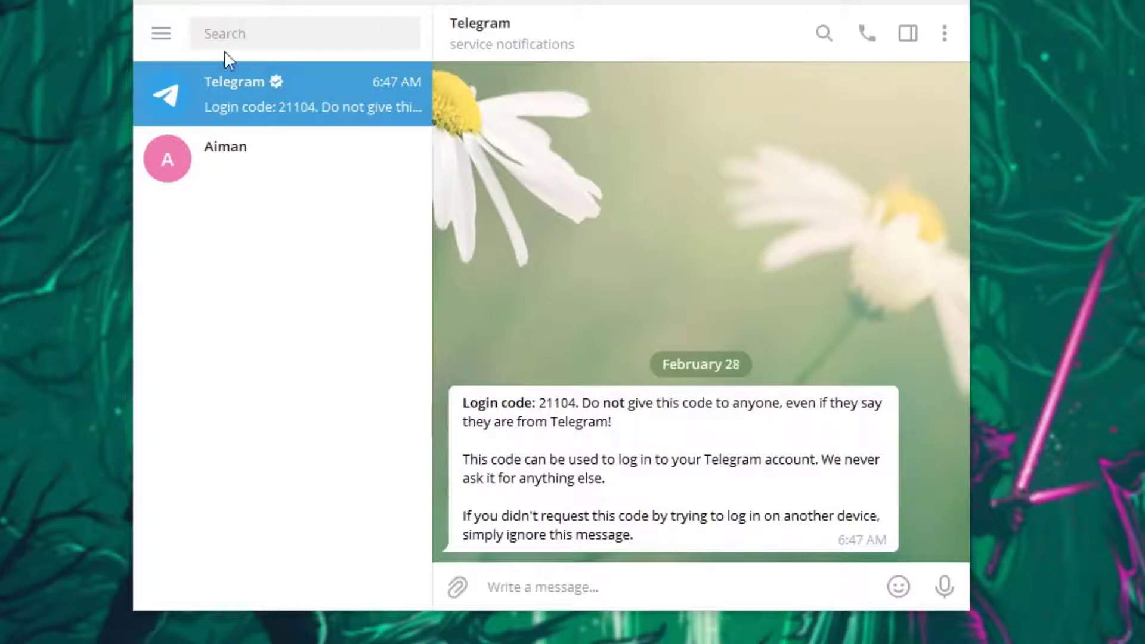
mouse_move(318, 231)
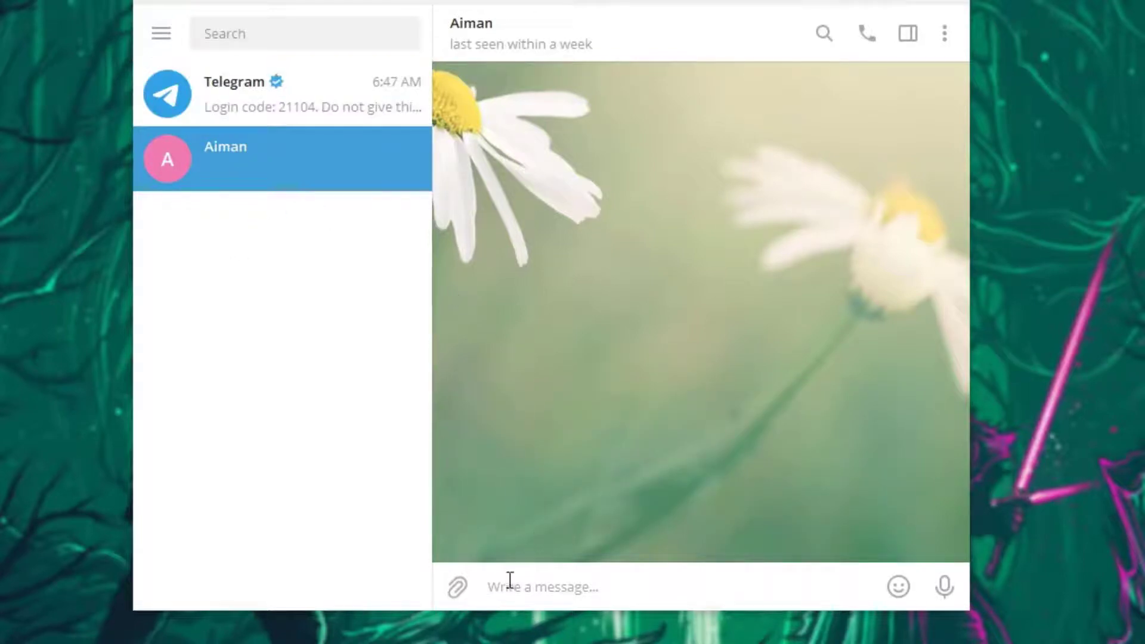
Send 'Hi' to Aiman and clear the message selection.
click(543, 586)
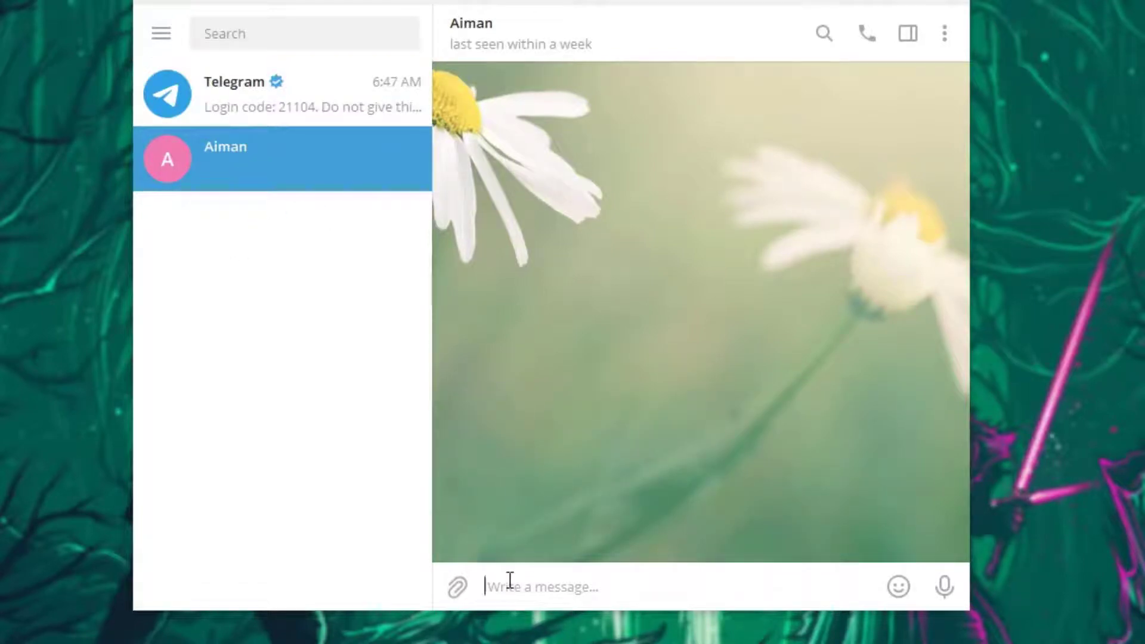
key(Return)
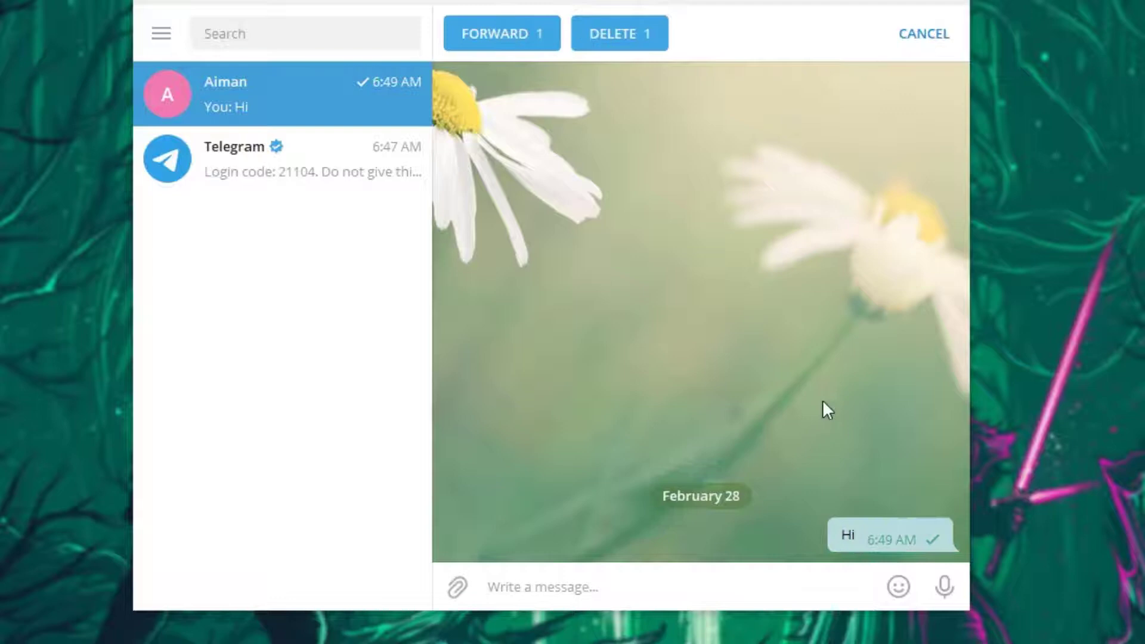
click(923, 33)
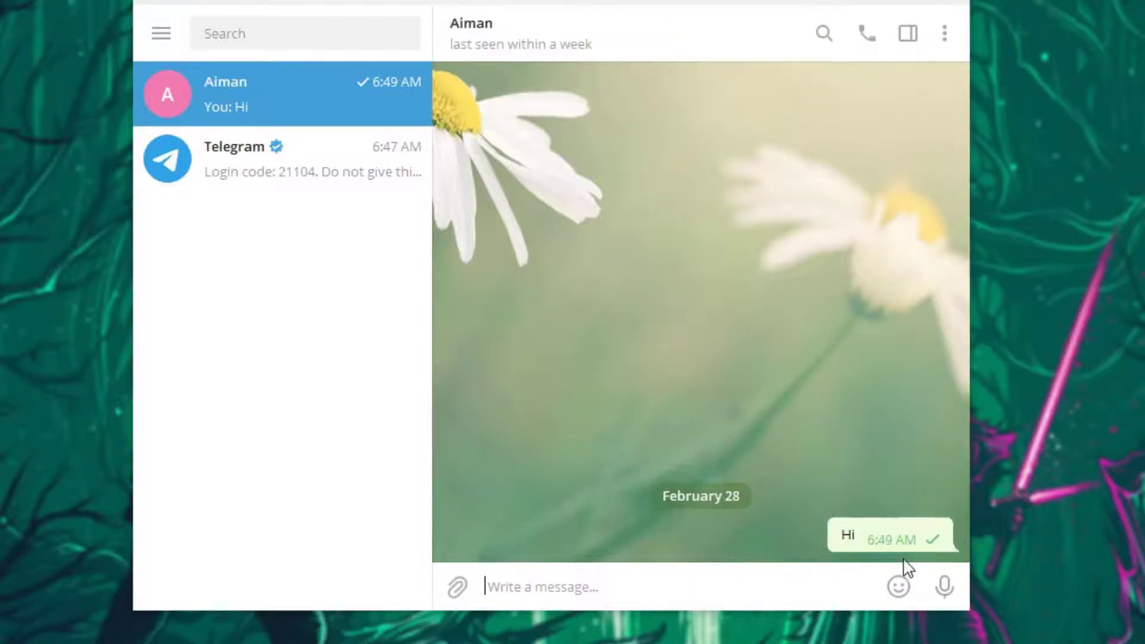
mouse_move(829, 517)
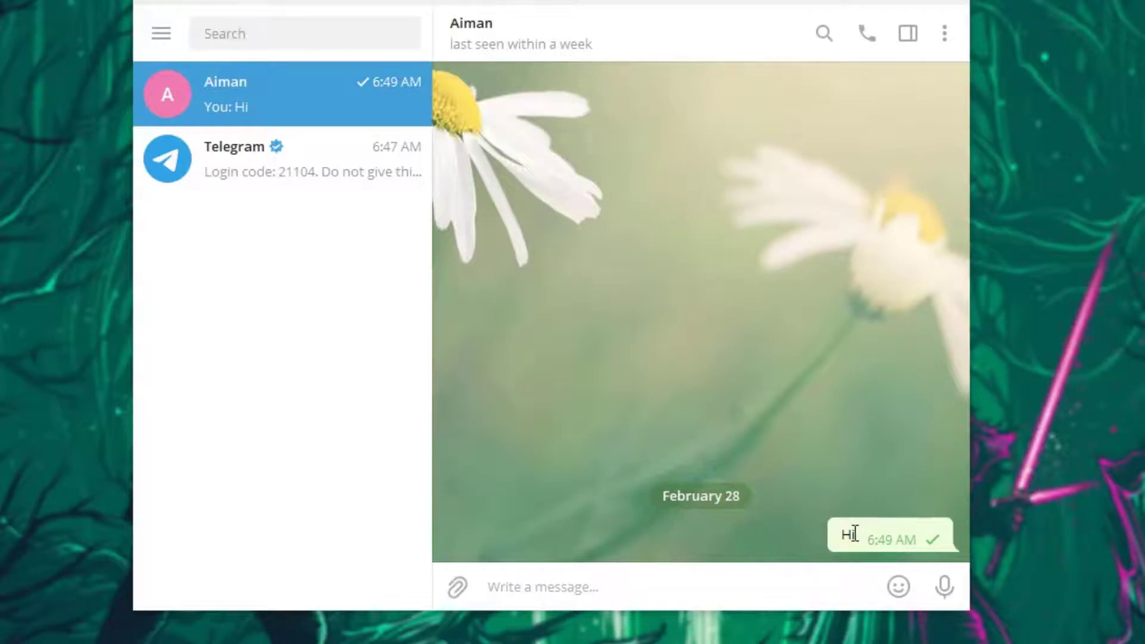
Open the context menu of the sent 'Hi' message bubble.
right_click(850, 535)
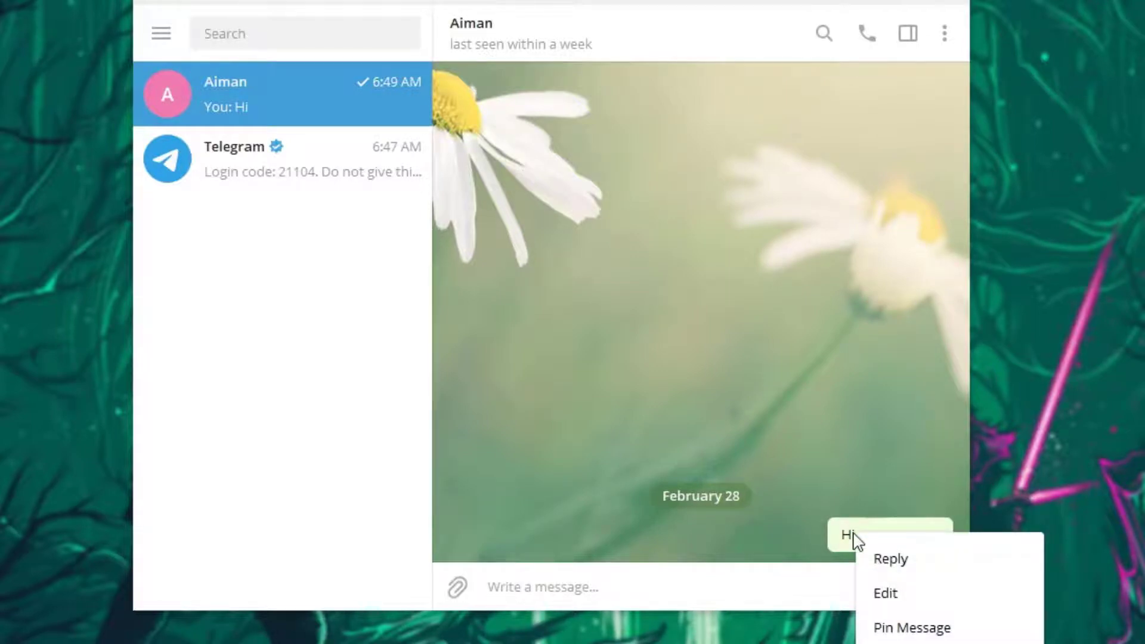
mouse_move(936, 618)
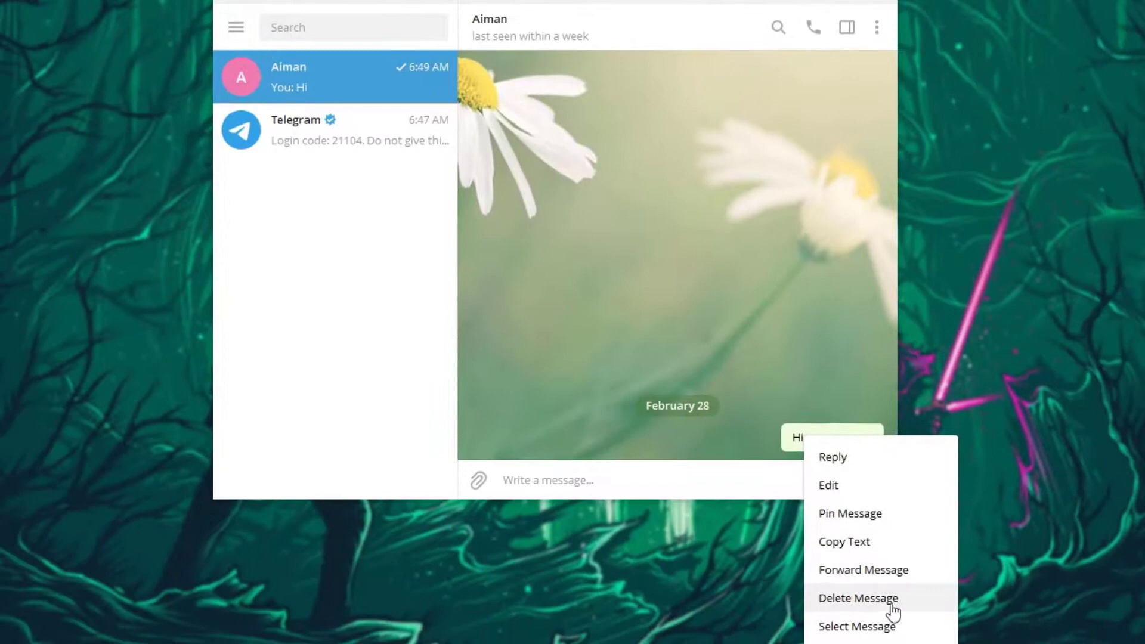
mouse_move(843, 541)
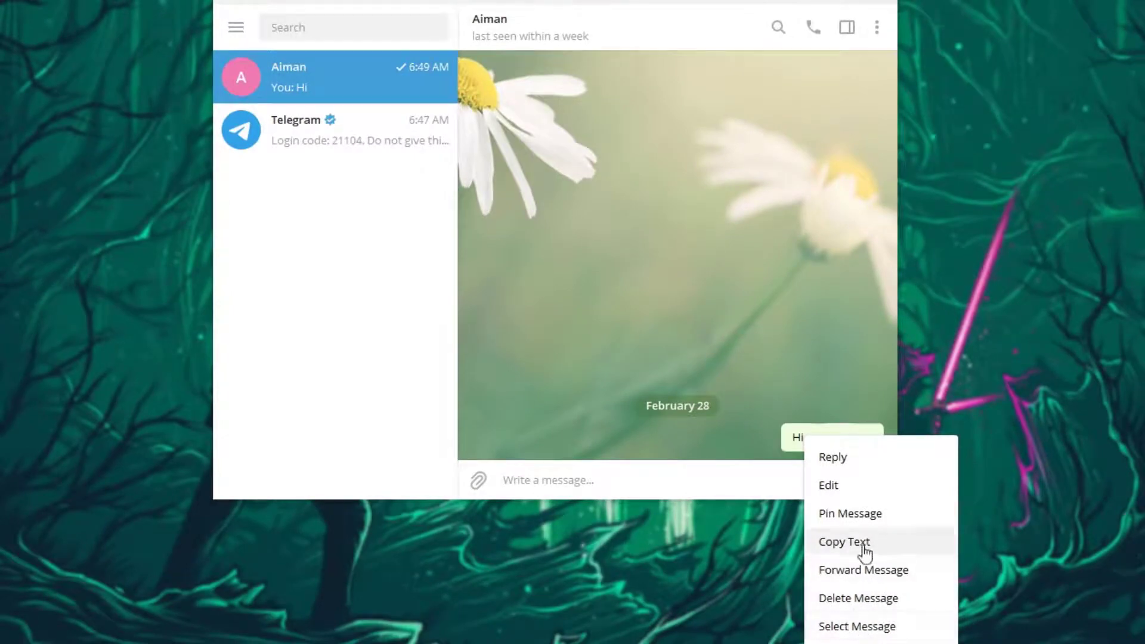
mouse_move(849, 512)
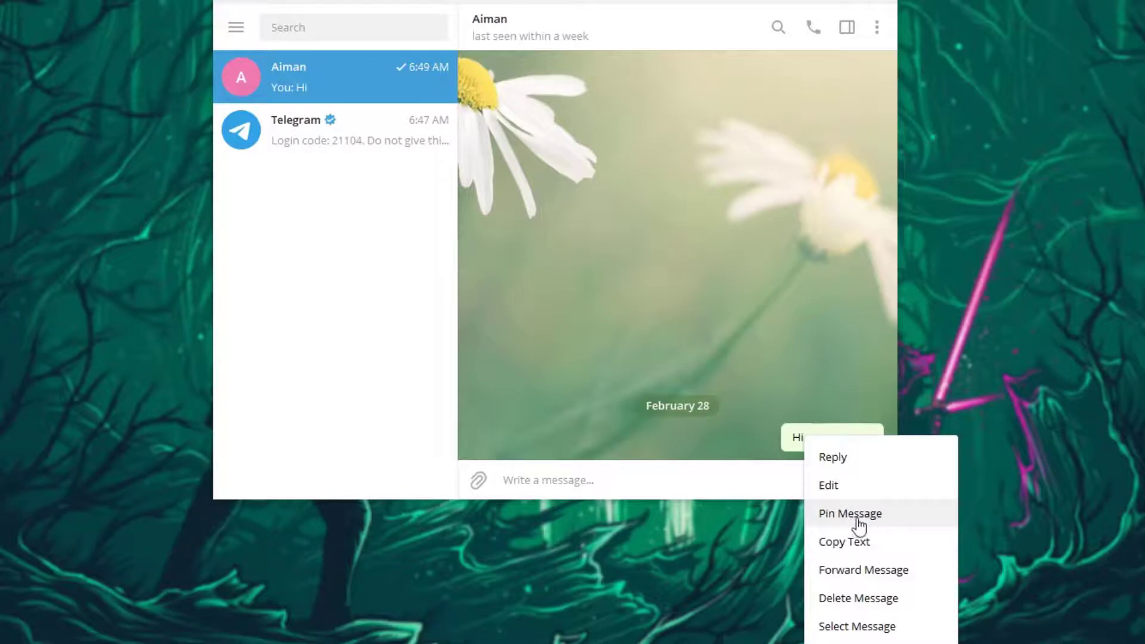
Pin the 'Hi' message with 'Also pin for Aiman' ticked.
click(849, 512)
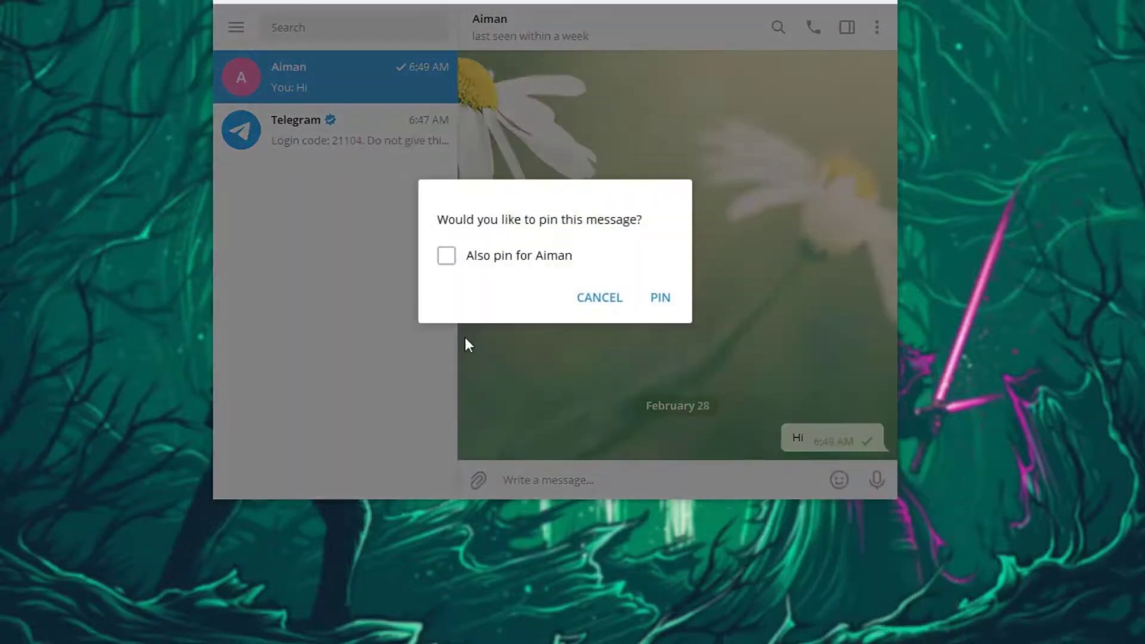
mouse_move(486, 272)
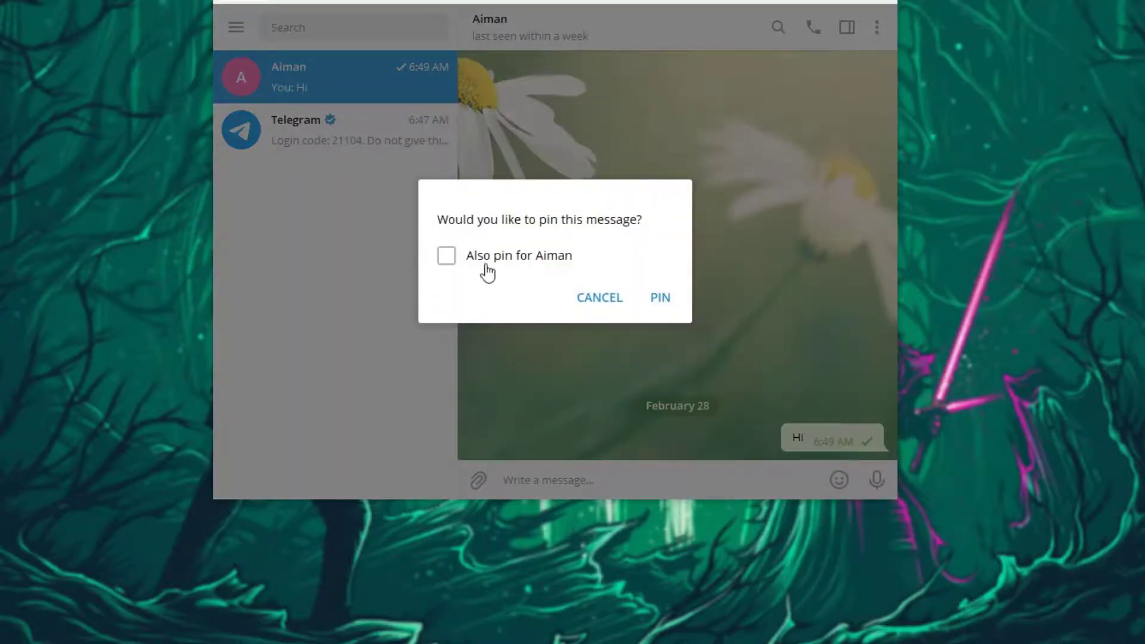
mouse_move(666, 319)
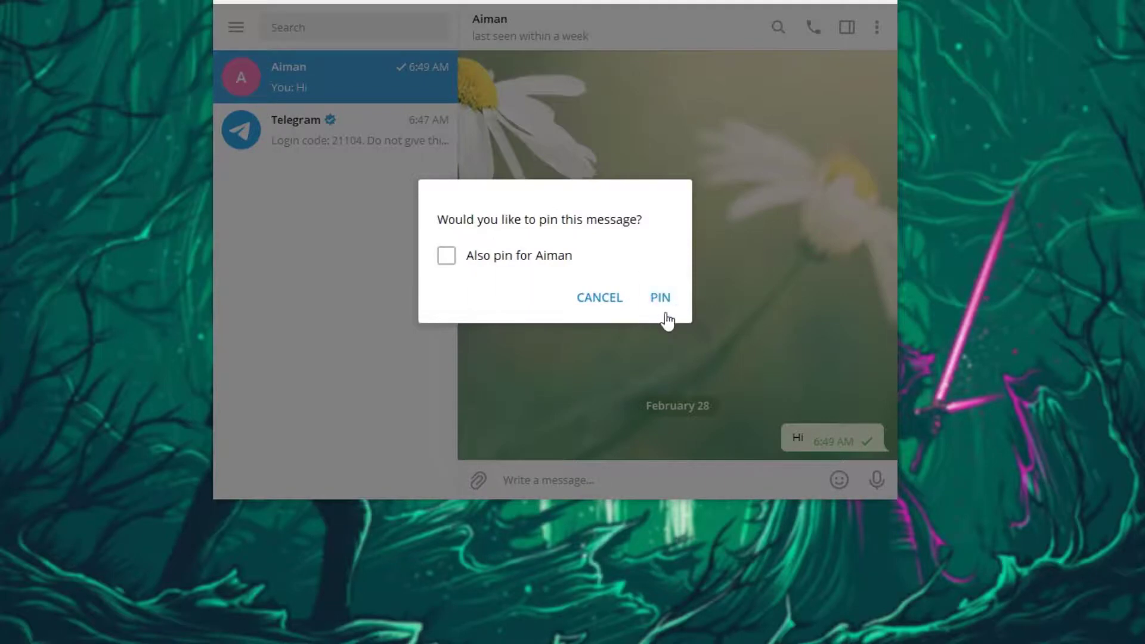
mouse_move(485, 287)
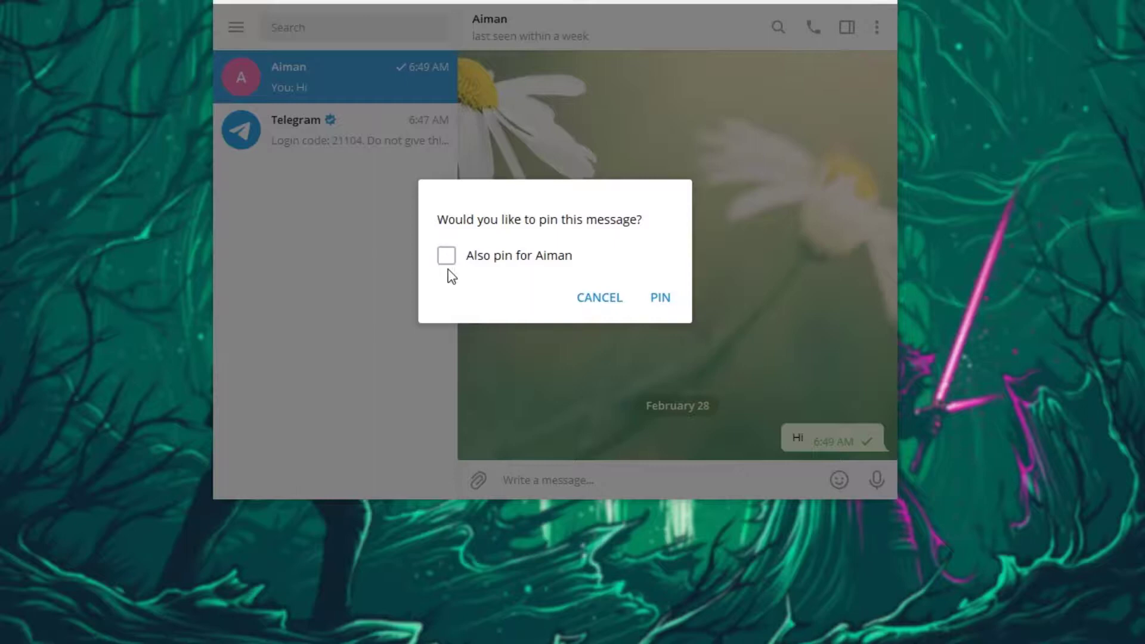
mouse_move(453, 272)
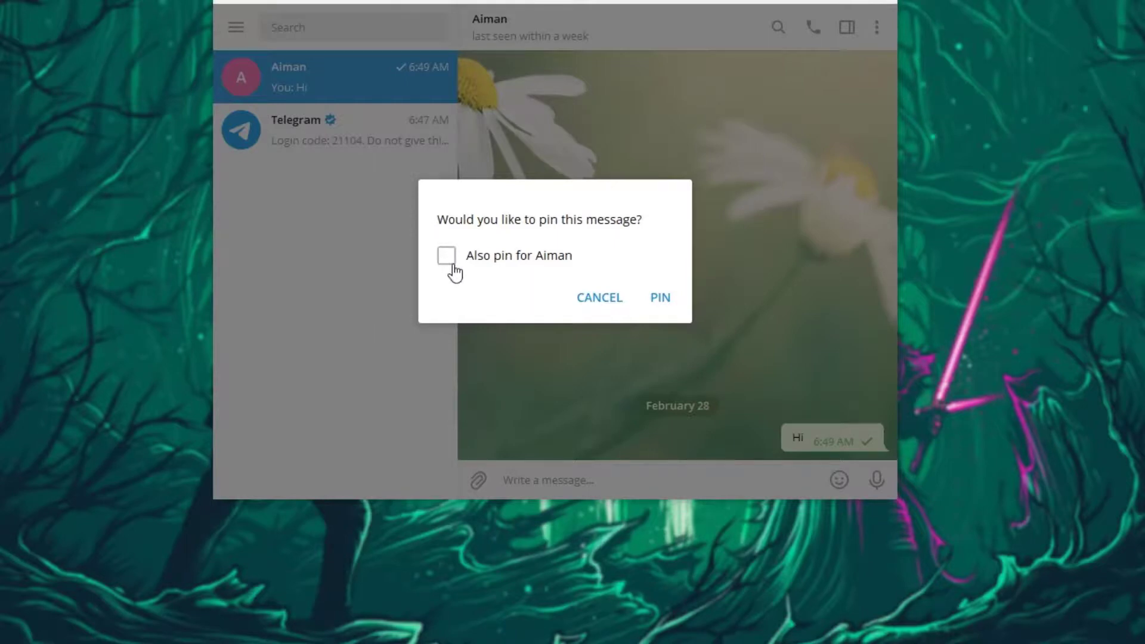
click(446, 256)
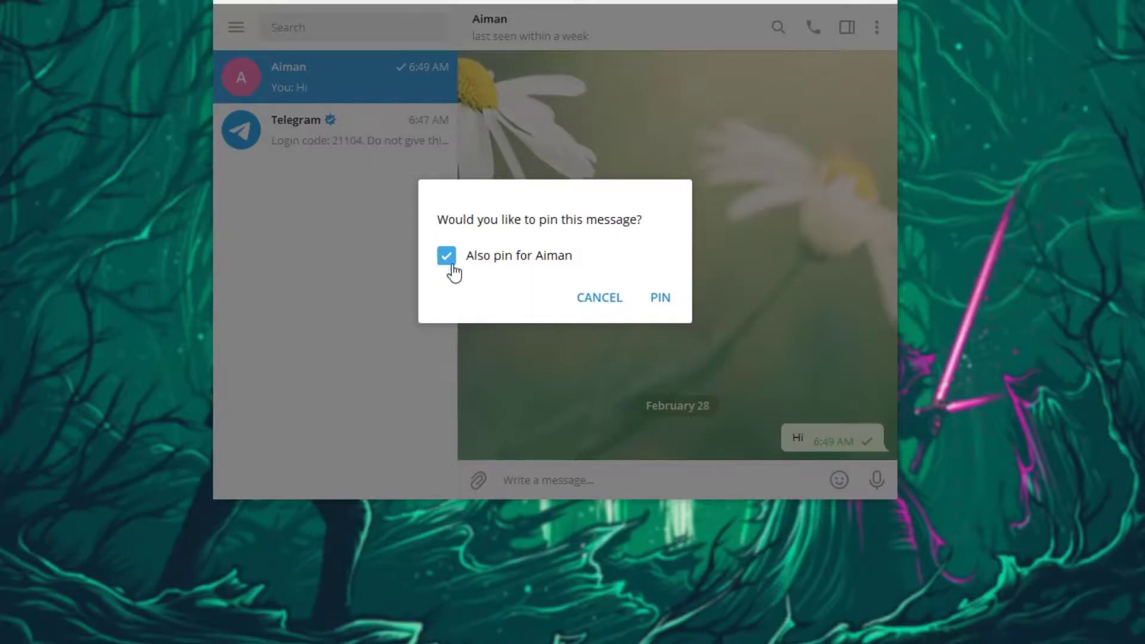
mouse_move(660, 296)
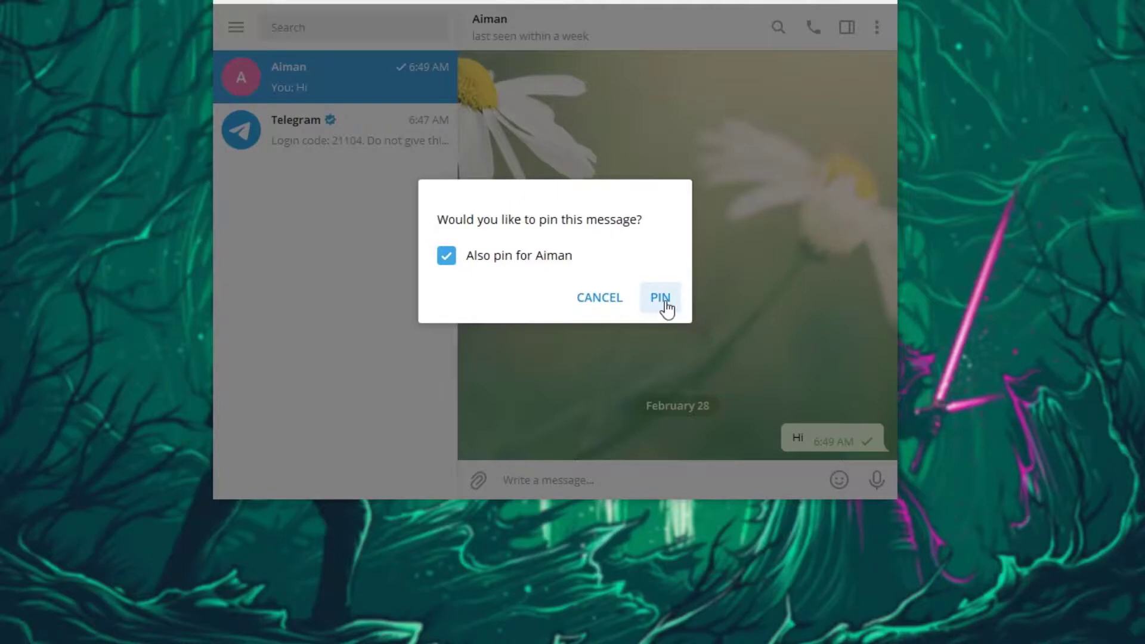
click(659, 297)
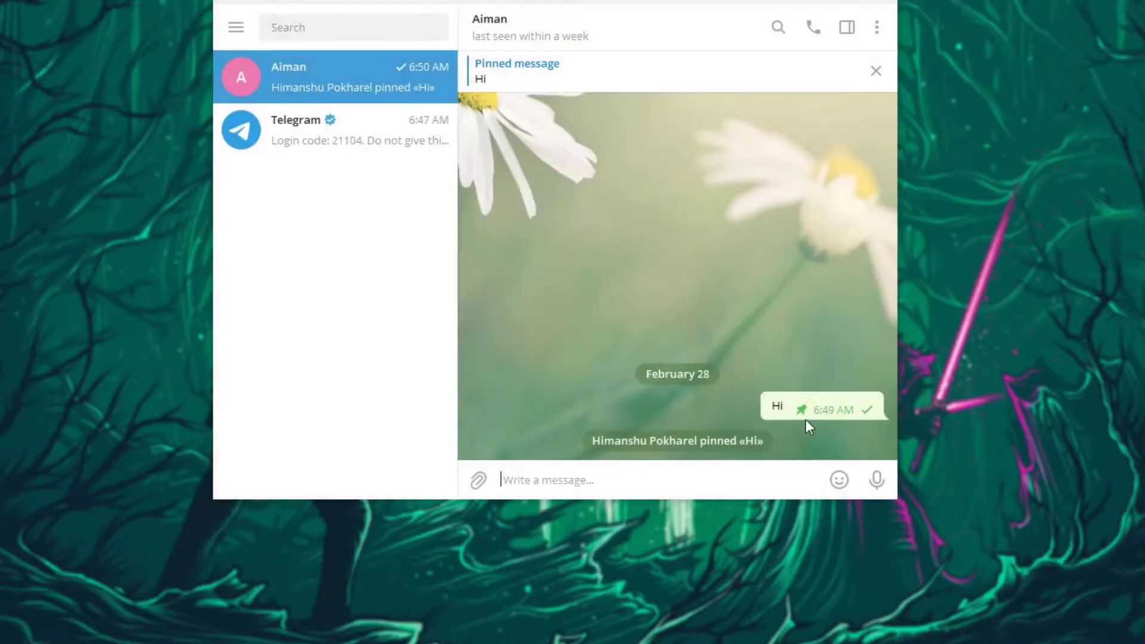
mouse_move(804, 423)
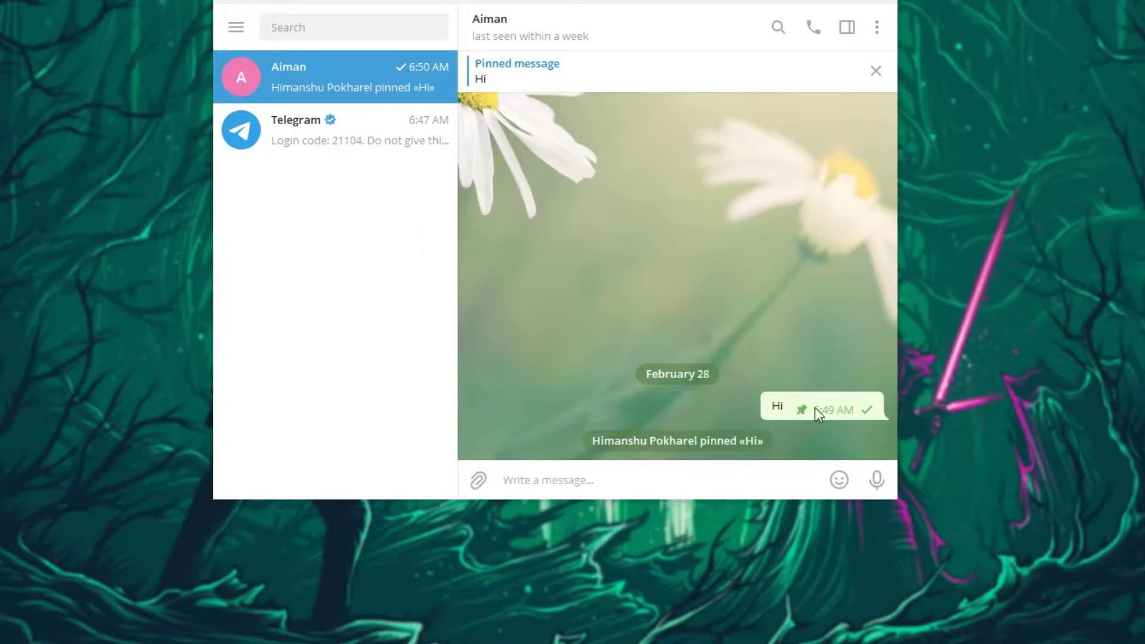
mouse_move(708, 466)
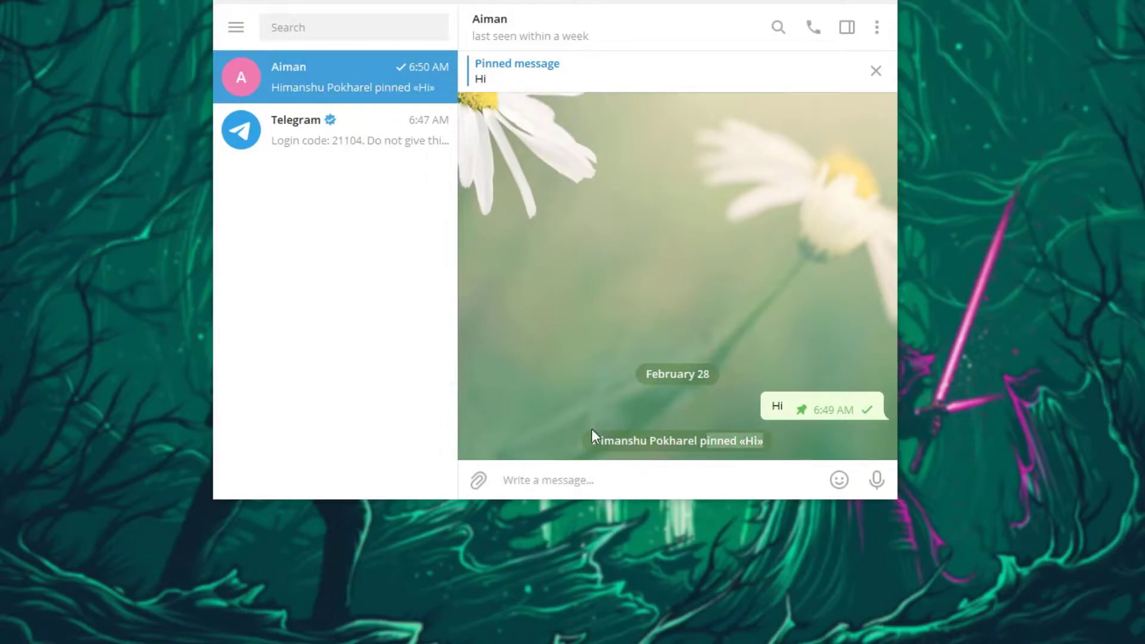
mouse_move(988, 416)
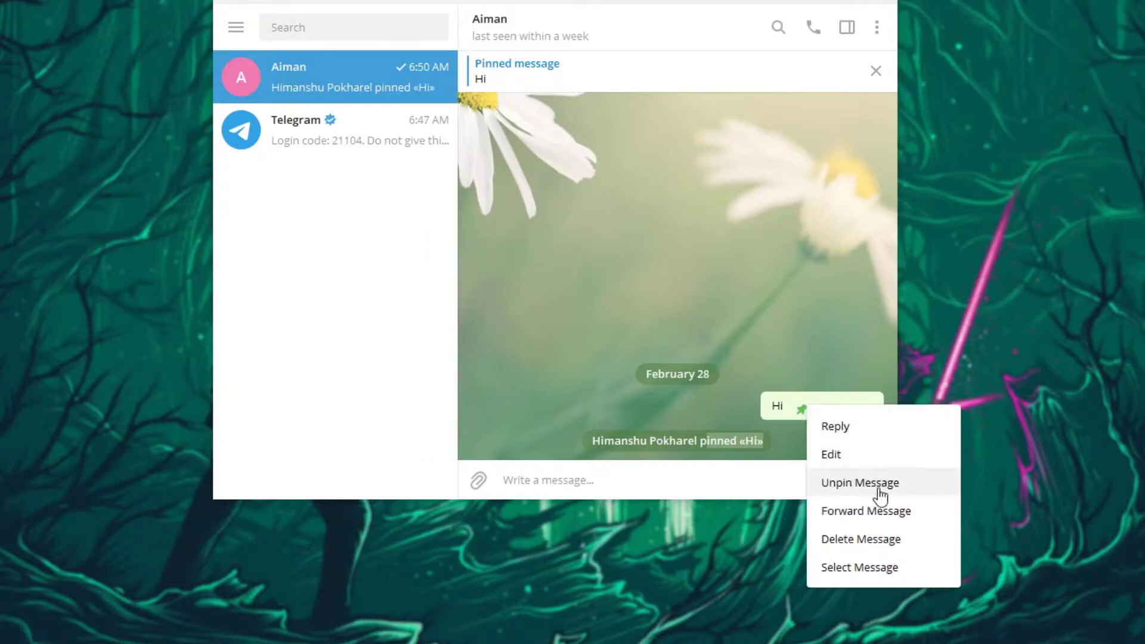
Unpin the 'Hi' message and confirm in the dialog.
click(859, 482)
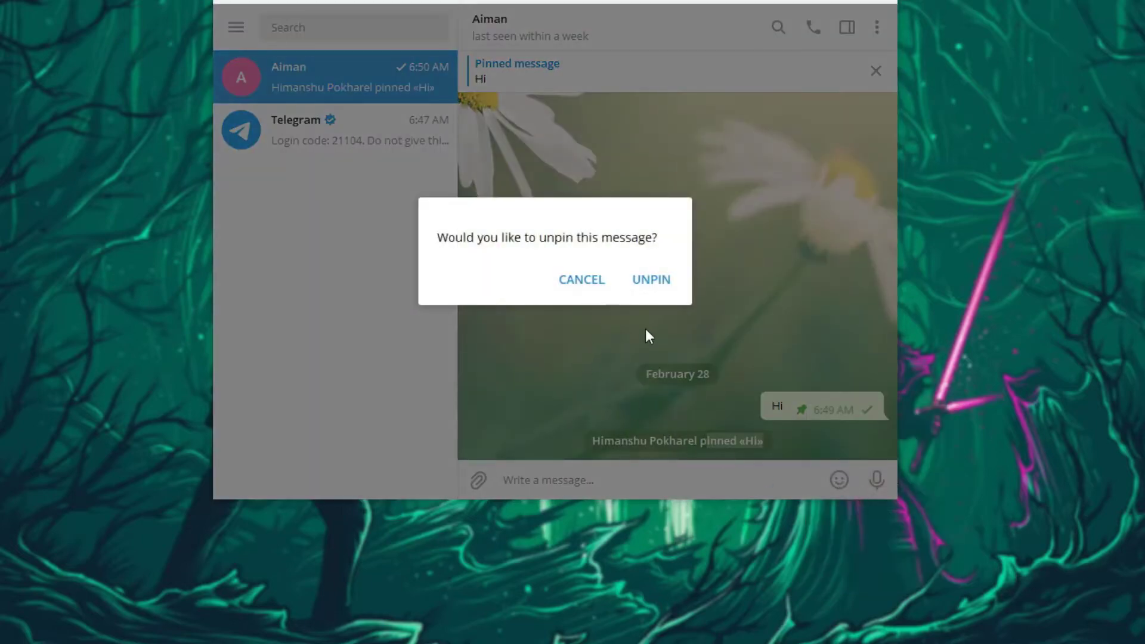
click(650, 279)
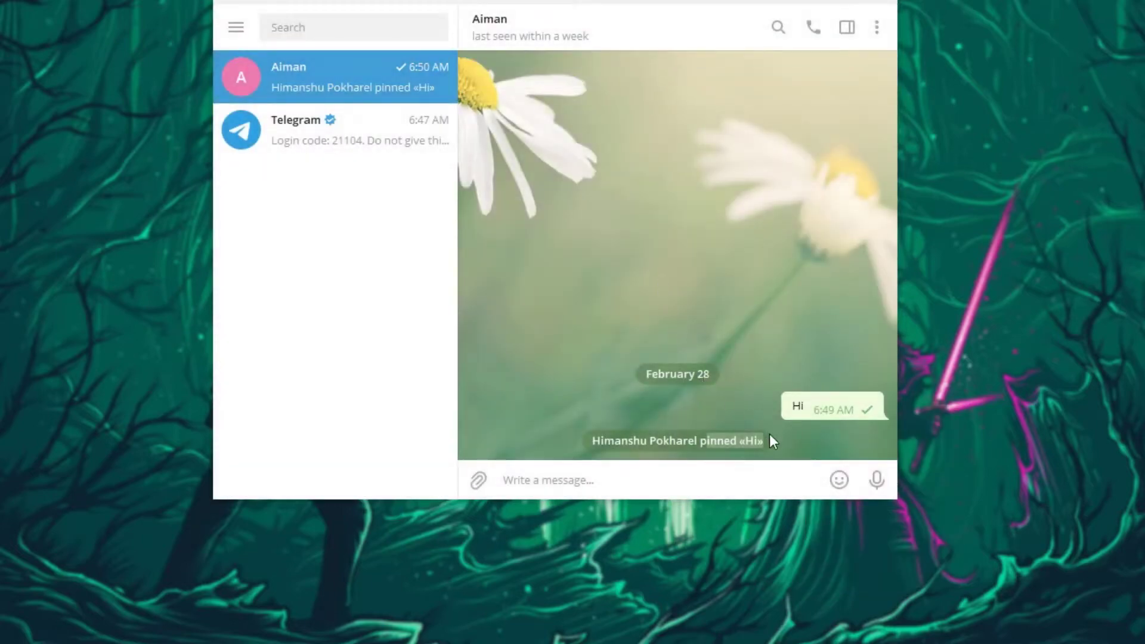
mouse_move(897, 423)
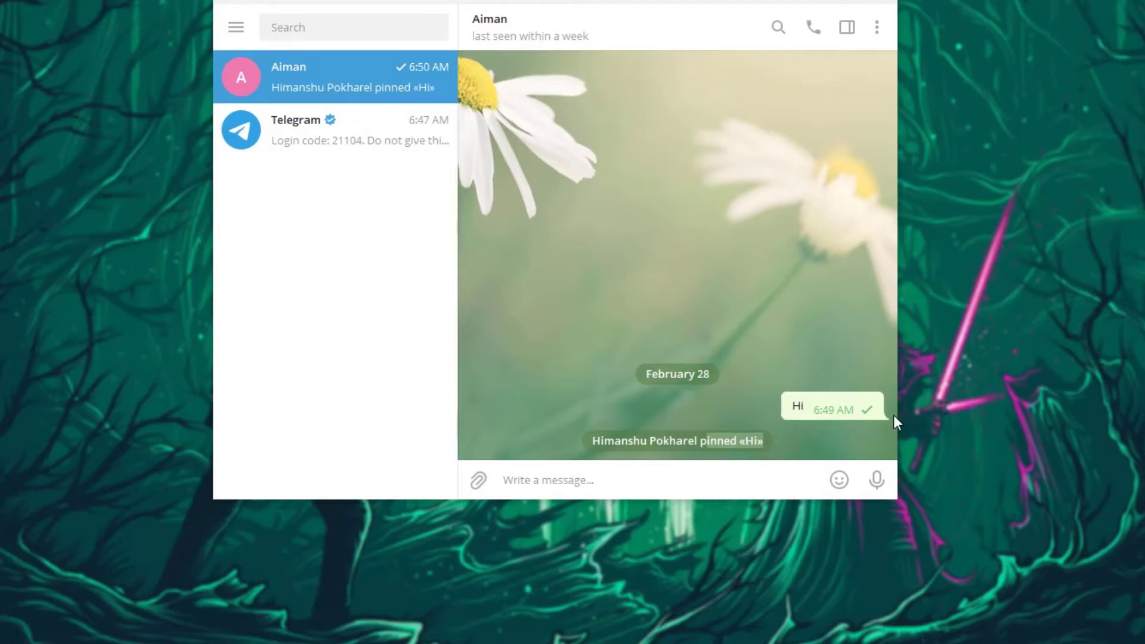
mouse_move(929, 378)
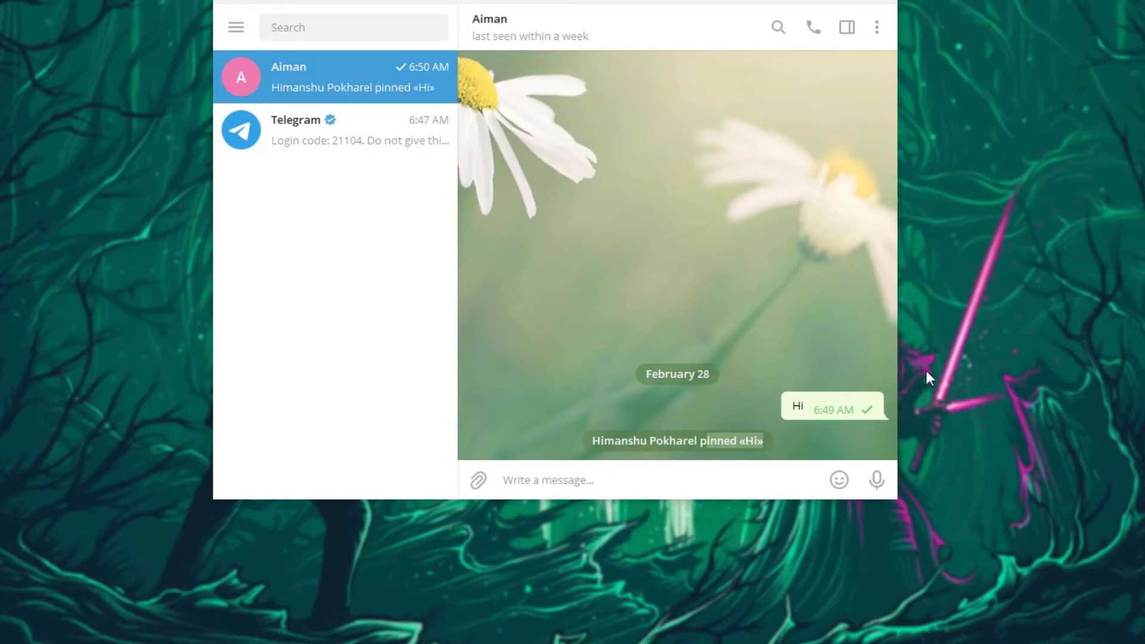